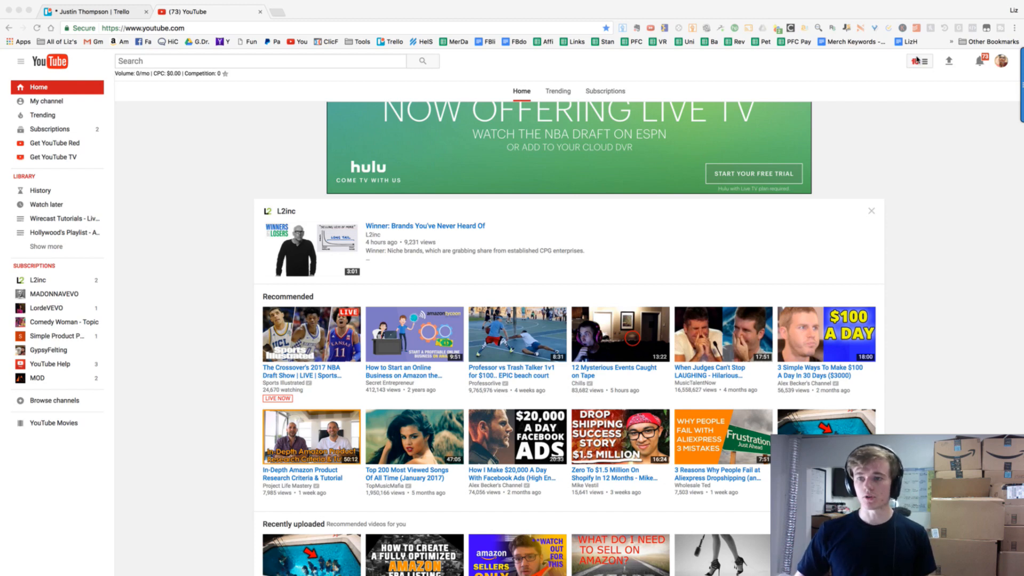
Step: Launch Tag Explorer from the TubeBuddy extension menu in YouTube's header
left_click(921, 61)
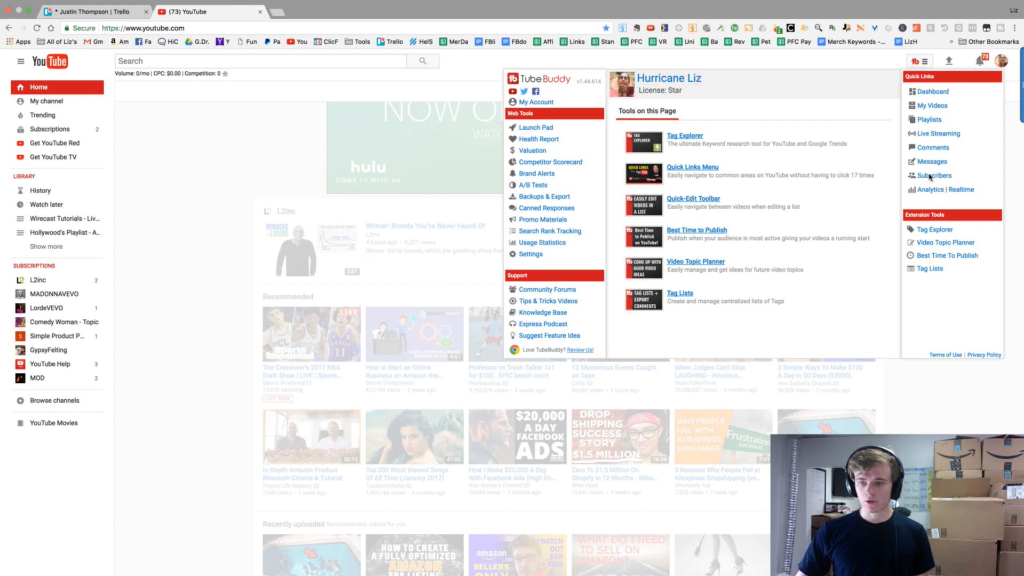
mouse_move(915, 70)
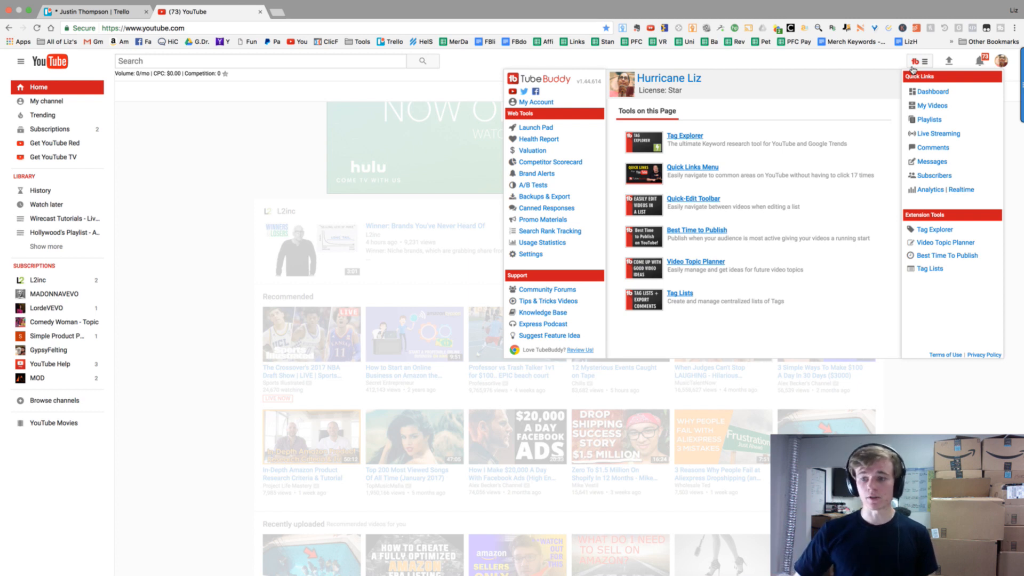
left_click(685, 136)
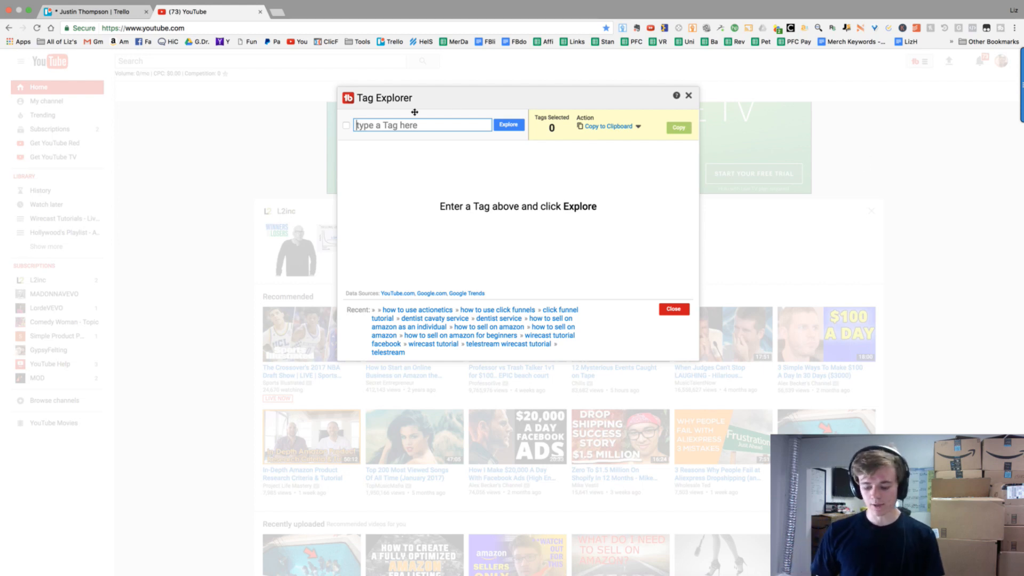
Step: Explore 'wirecast tutorial' to load its summary with most used tags and 56/100 keyword score
type("wirecast")
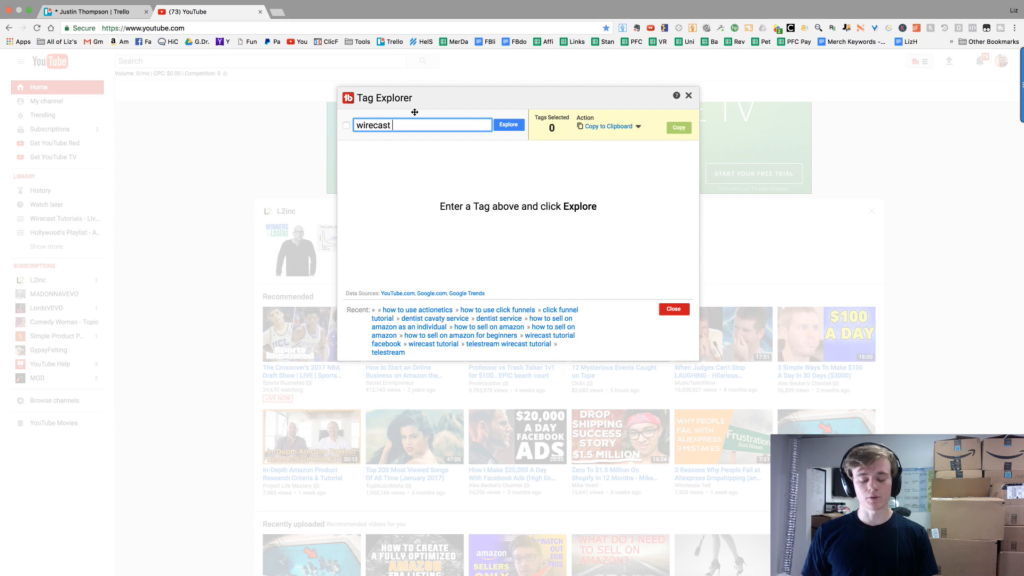
type("tutorial")
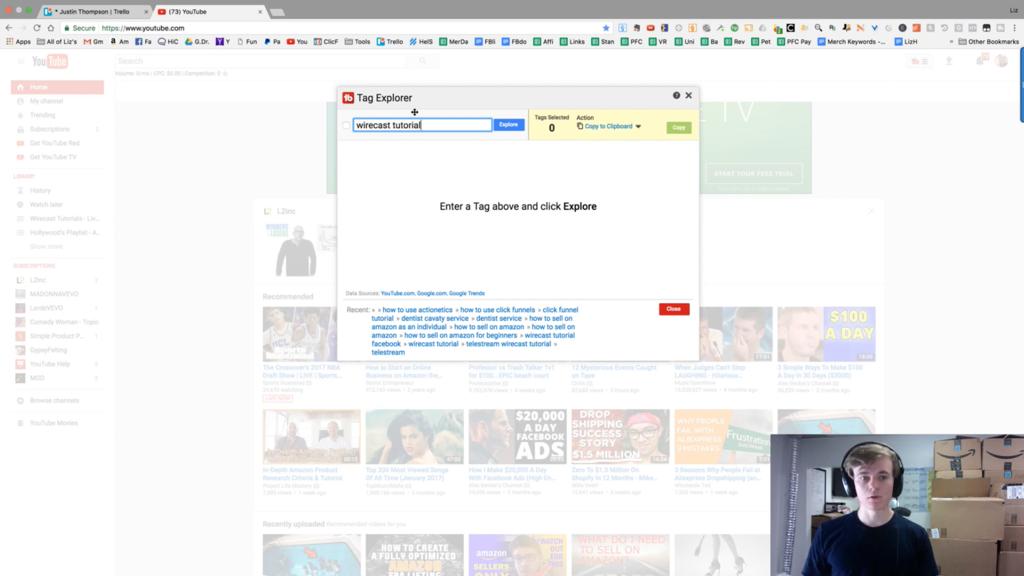
left_click(508, 125)
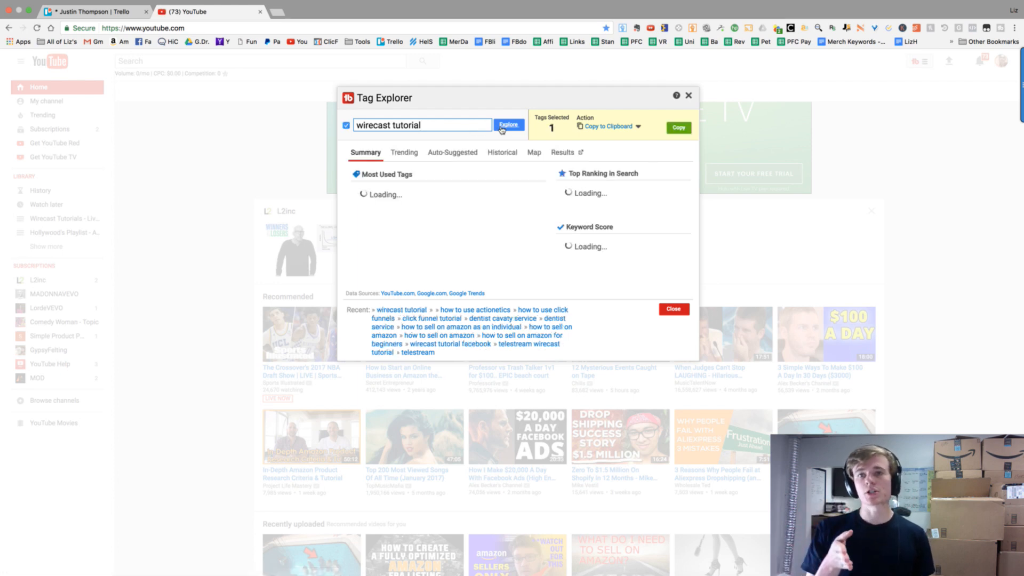
left_click(509, 125)
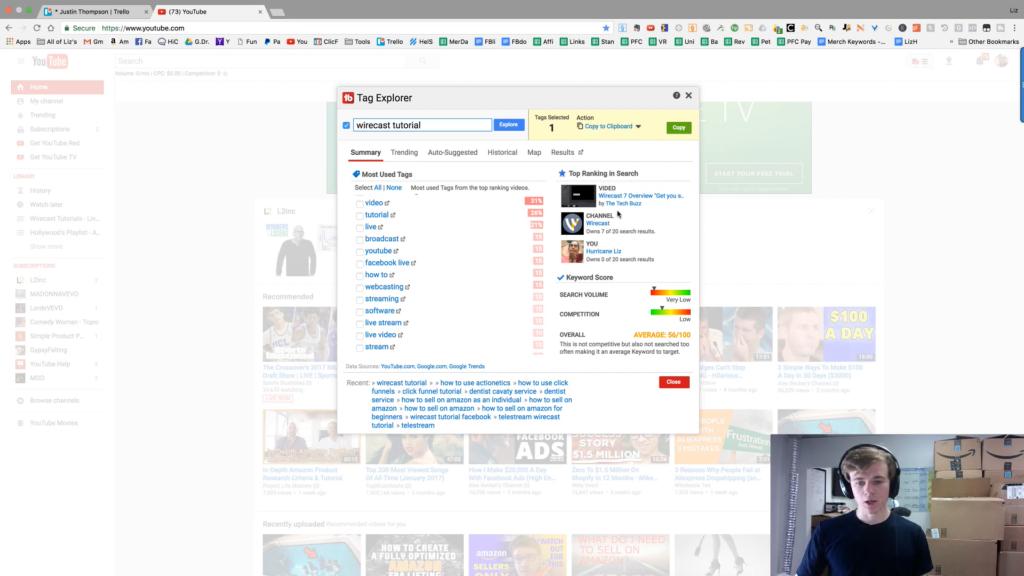
mouse_move(674, 302)
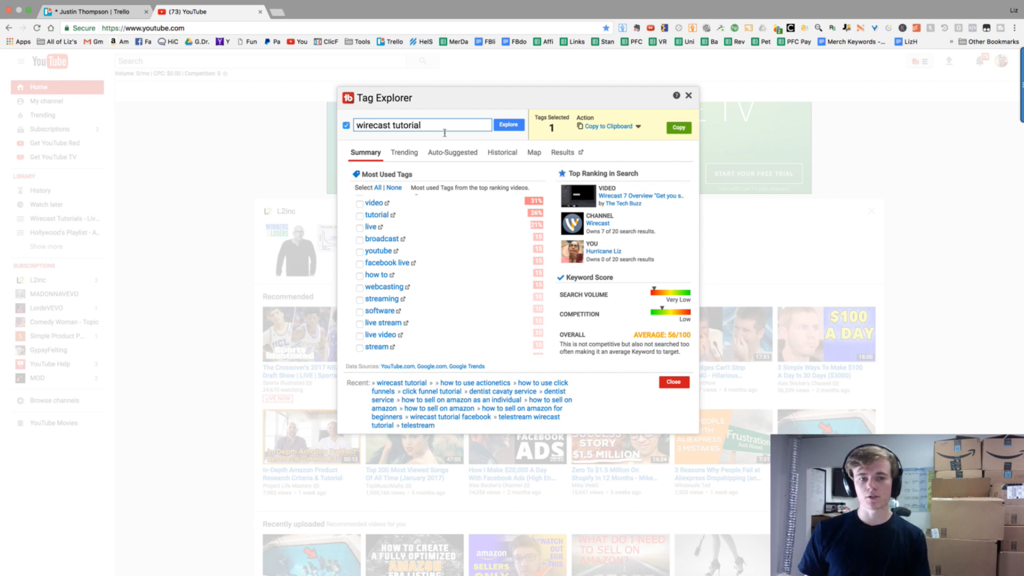
Step: Focus the Tag Explorer keyword field to enter 'telestream wirecast tutorial'
left_click(423, 125)
type("telastream ")
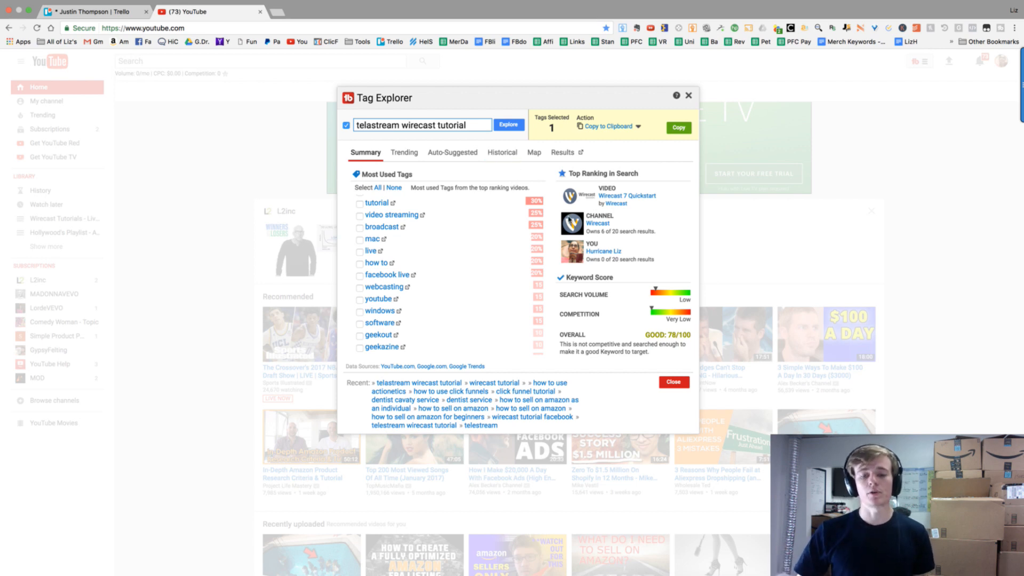
mouse_move(663, 292)
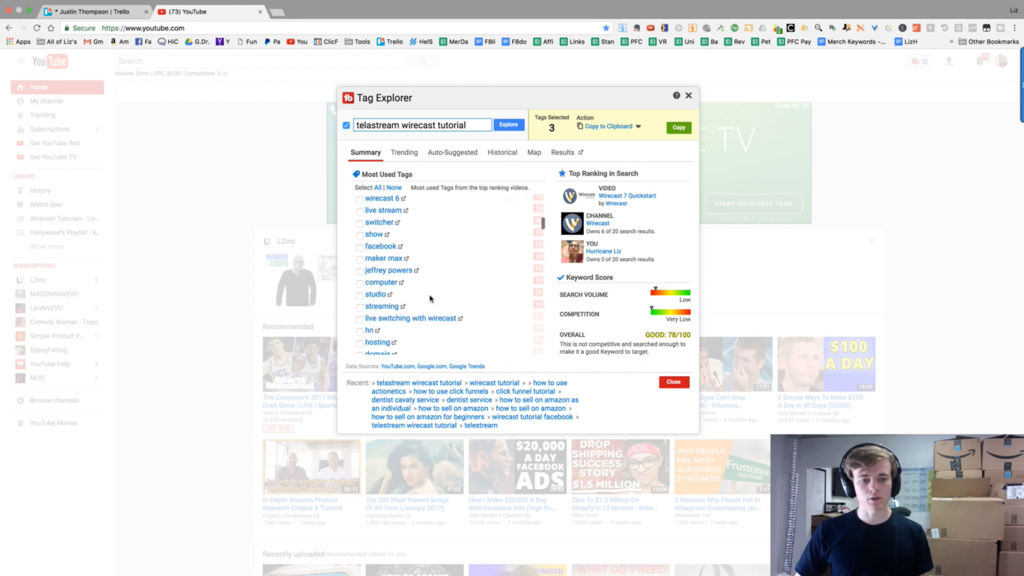
Step: Tick the telestream wirecast and live broadcasting tags in Most Used Tags, reaching six selected
scroll("down", 3)
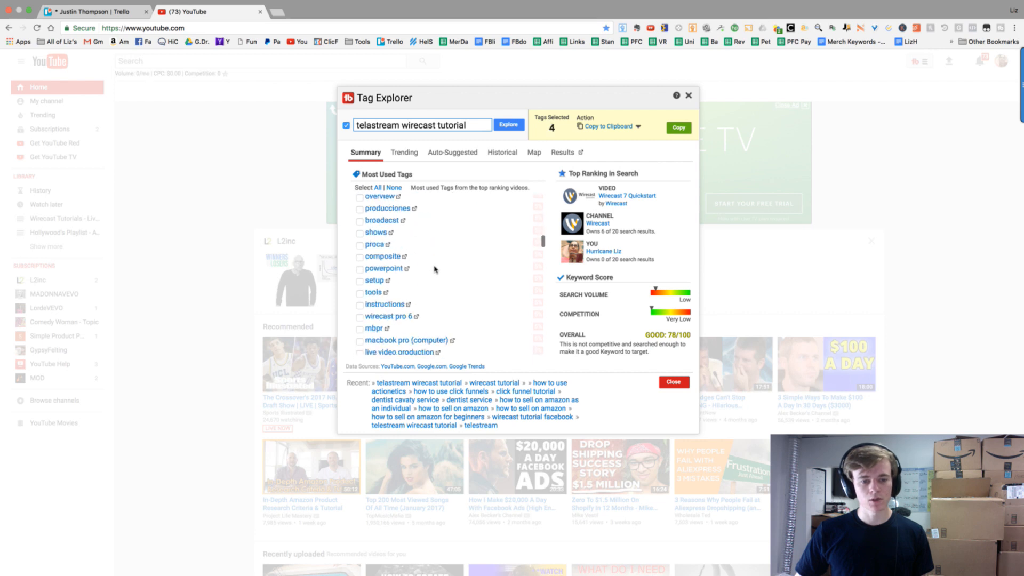
scroll("down", 3)
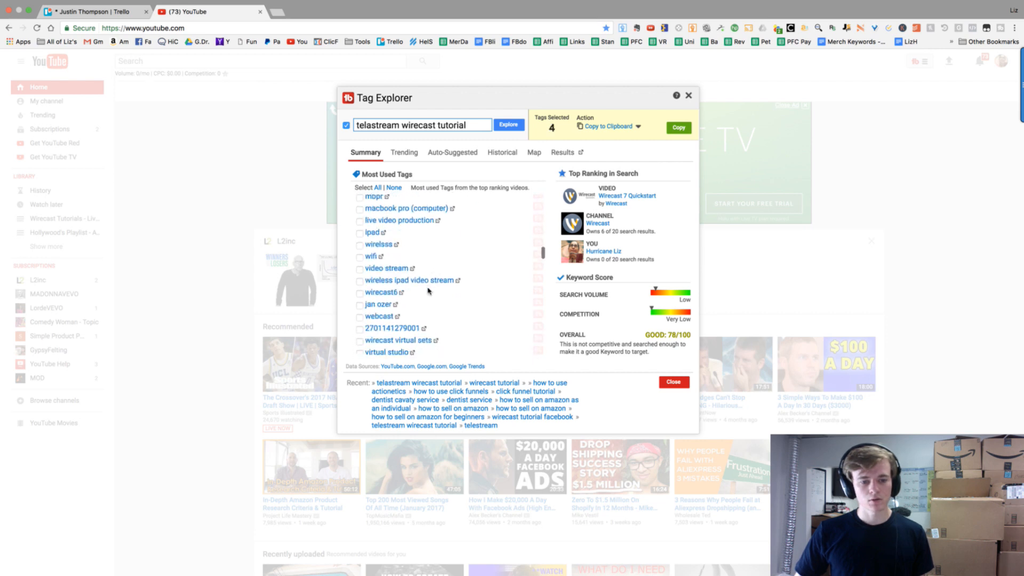
scroll("down", 3)
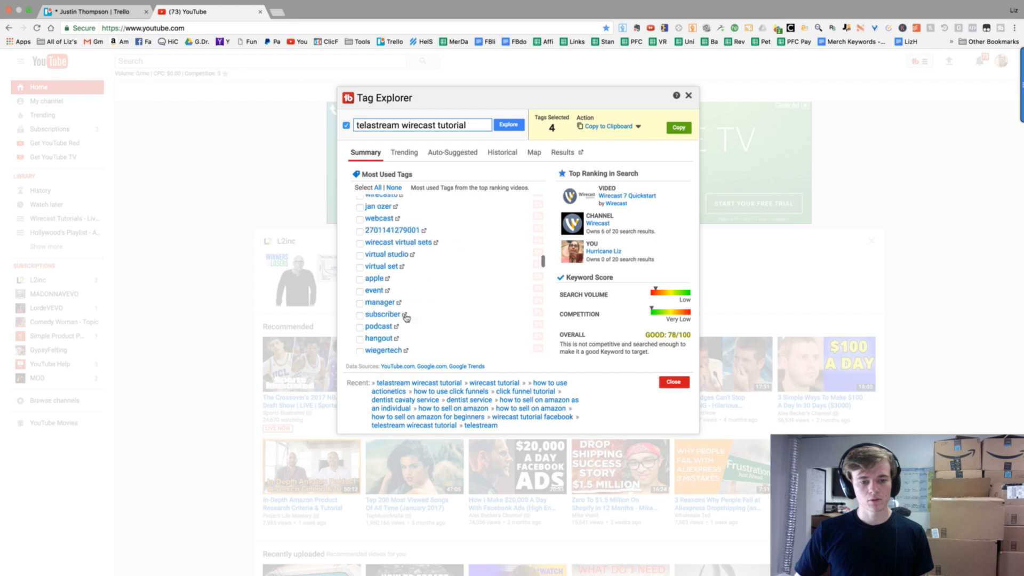
scroll("down", 3)
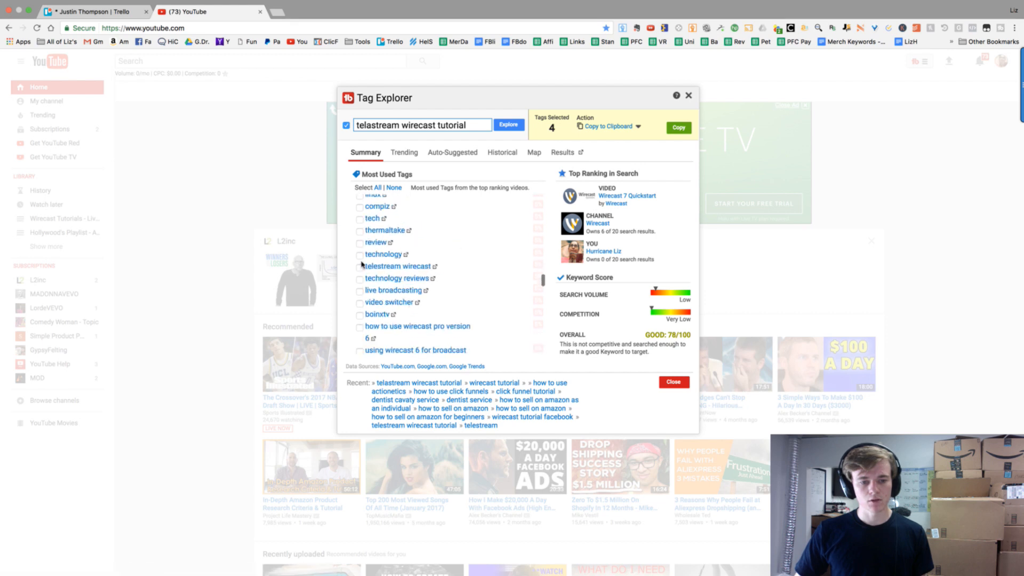
left_click(360, 267)
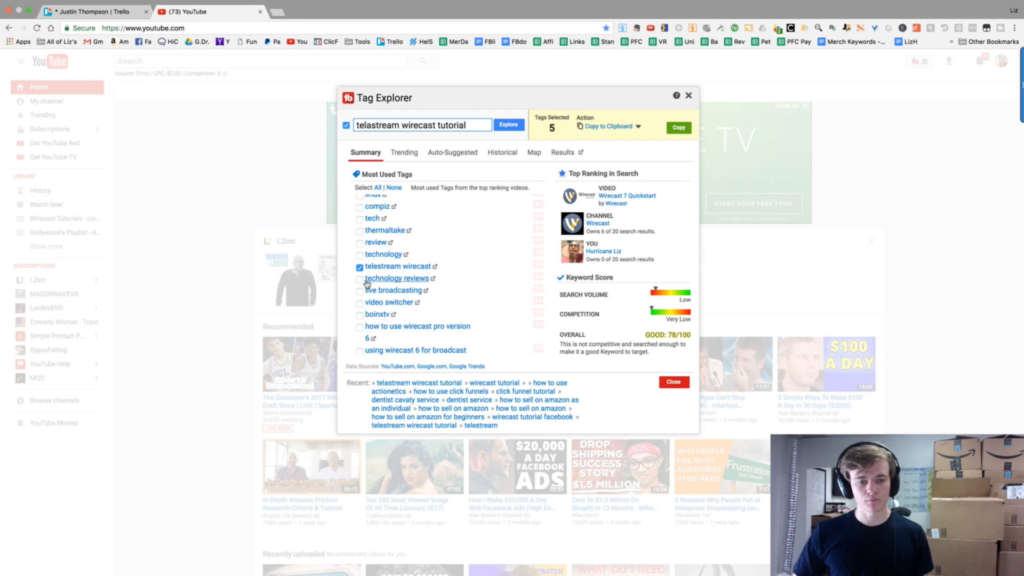
left_click(359, 290)
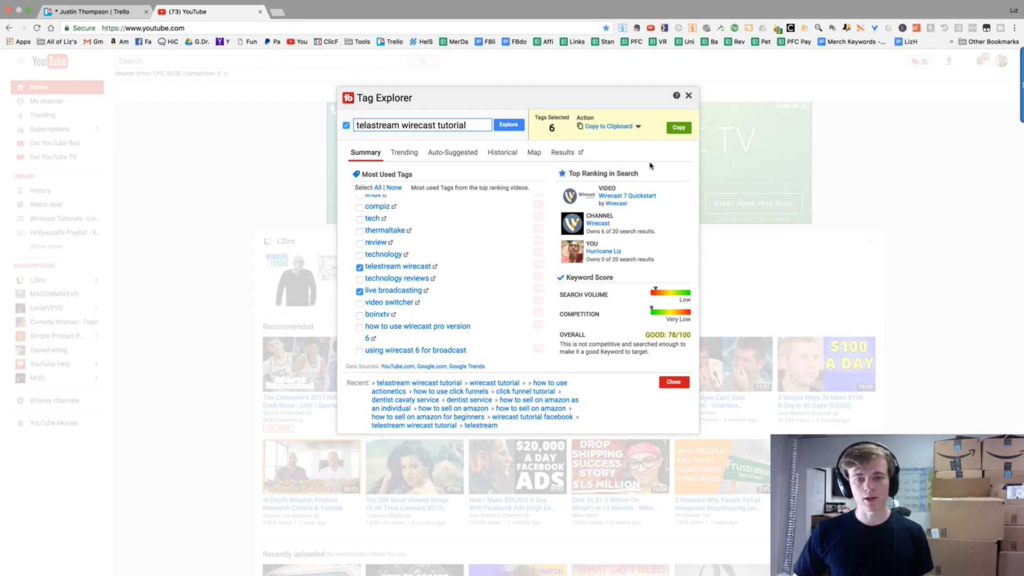
mouse_move(679, 127)
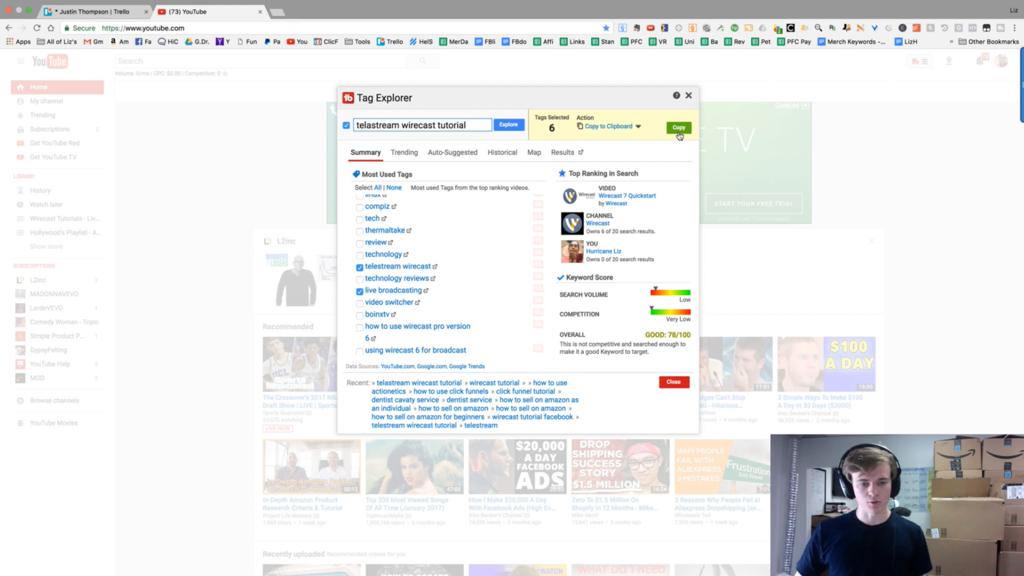
mouse_move(559, 156)
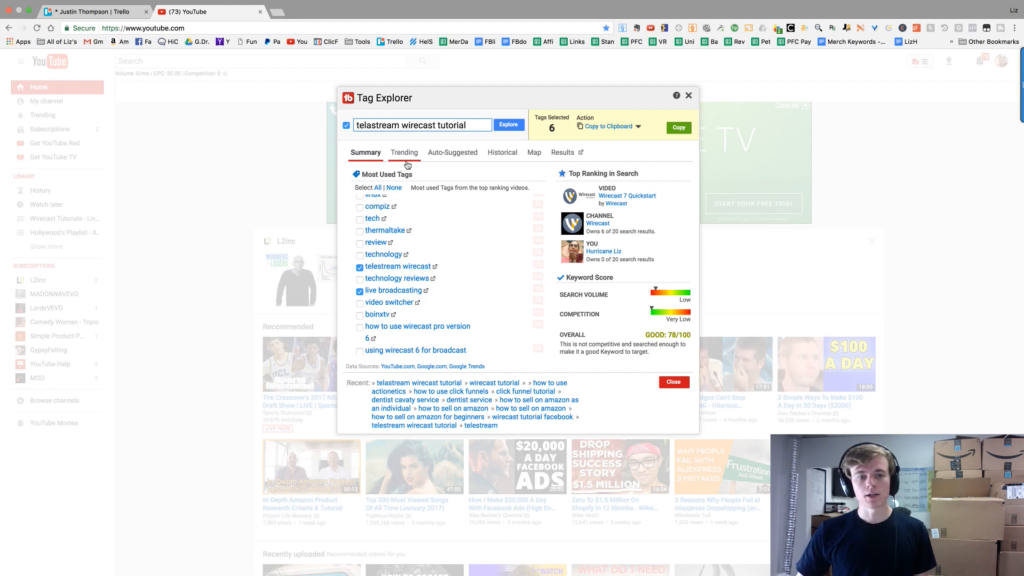
Step: Check Trending queries, then view YouTube and Google auto-suggestions for the keyword
left_click(403, 152)
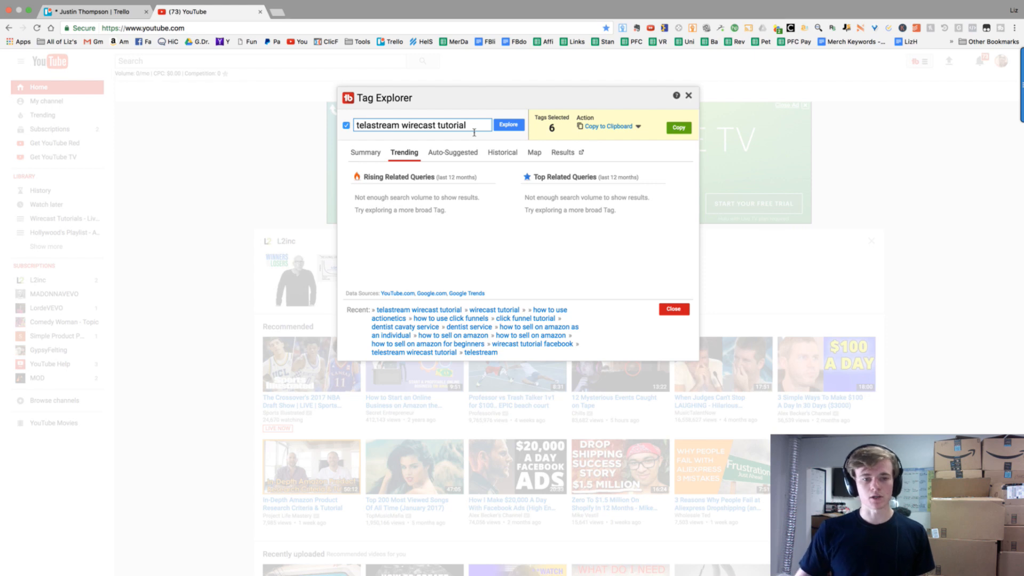
left_click(452, 153)
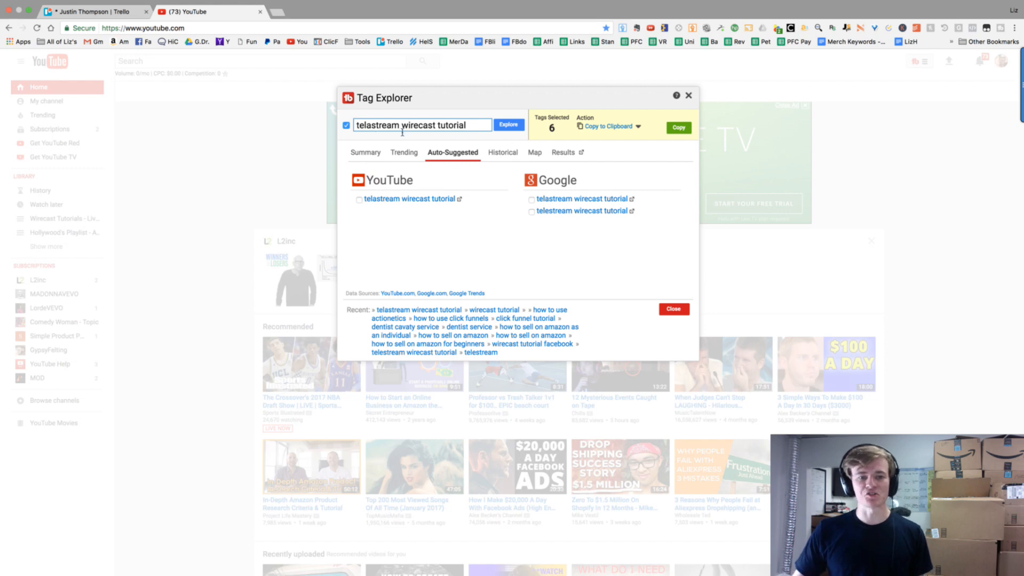
Step: Explore 'wirecast tutorial', checking its Trending and Auto-Suggested results and trying 'for beginners'
type("wirecast tutorial")
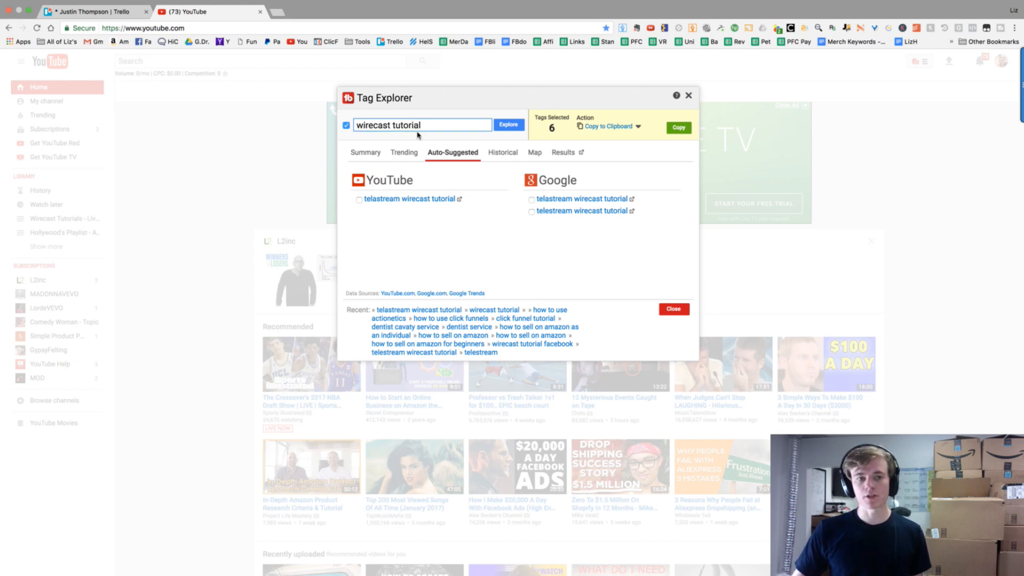
left_click(508, 125)
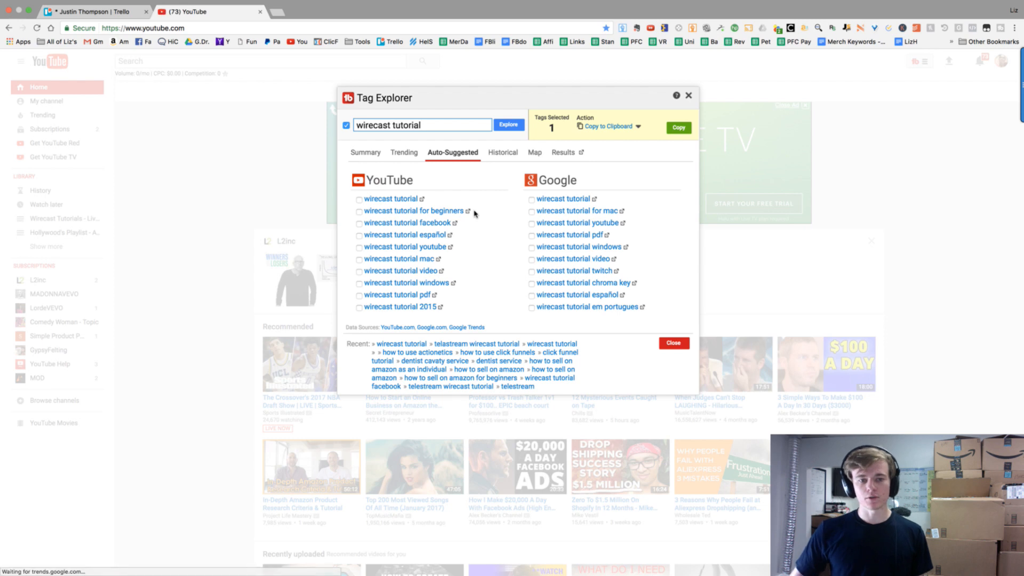
left_click(403, 152)
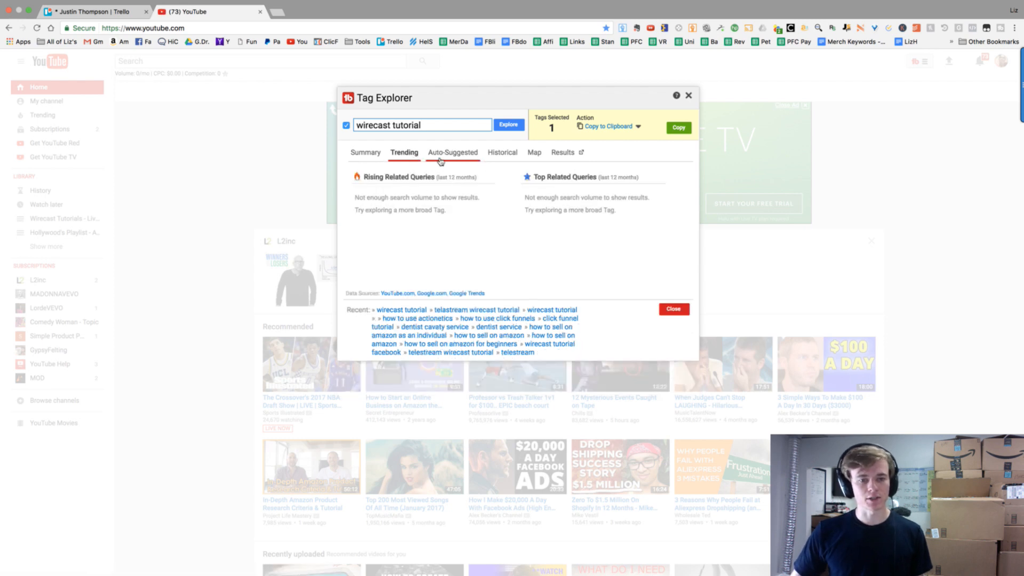
left_click(453, 153)
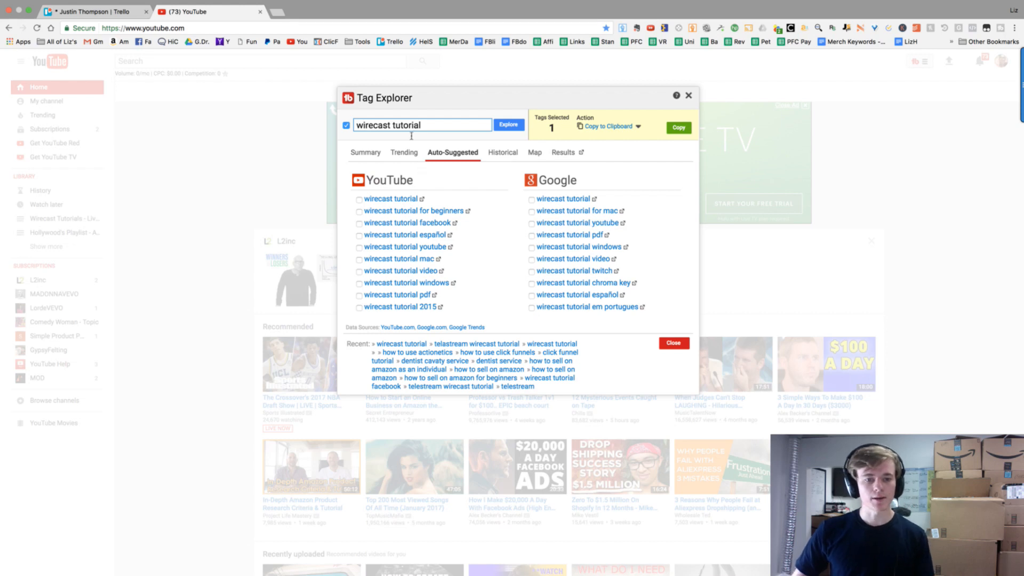
type("for beginners")
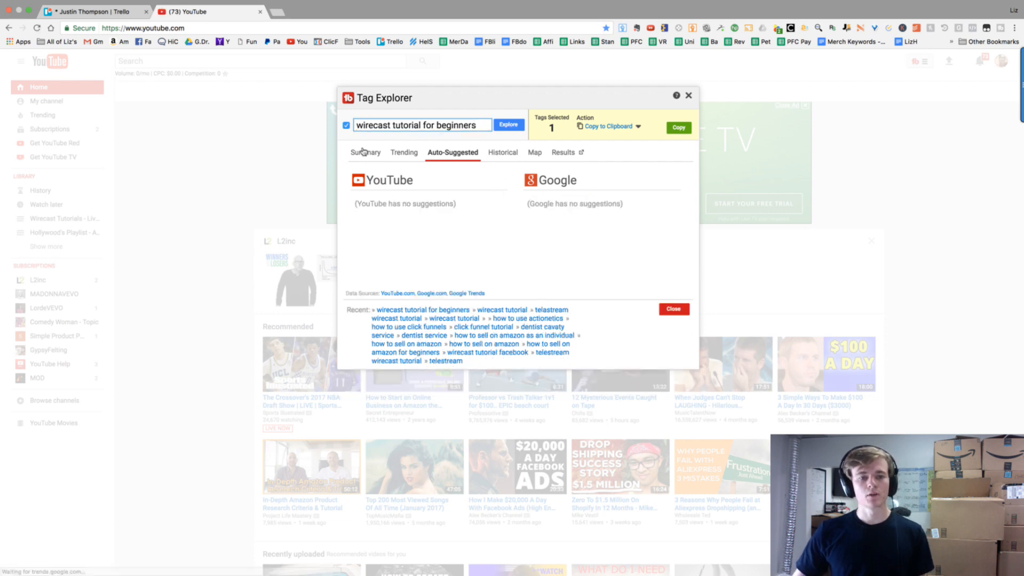
Step: Return to the Summary scoring GOOD 73/100 and select the whole keyword for replacement
left_click(366, 153)
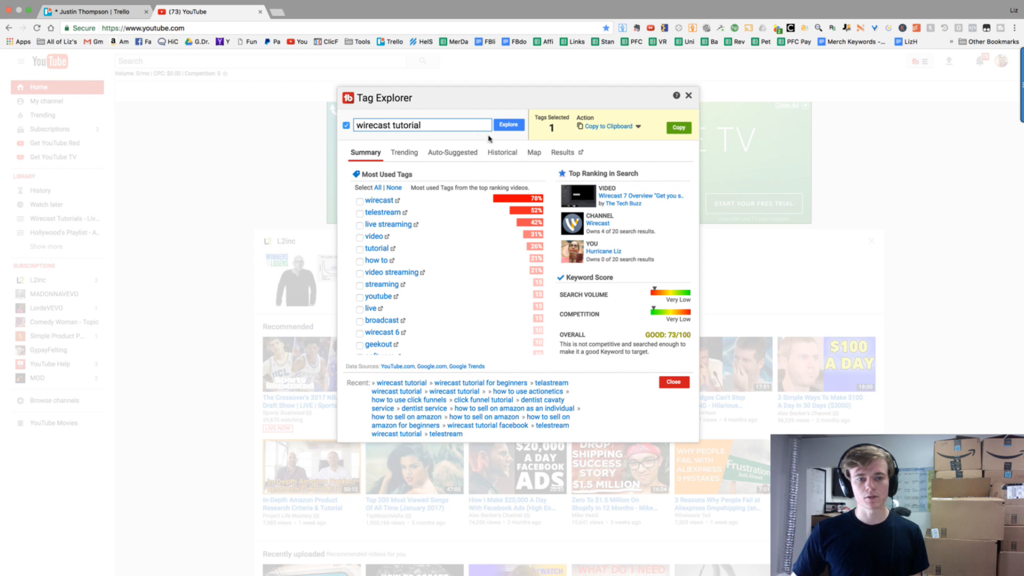
triple_click(421, 125)
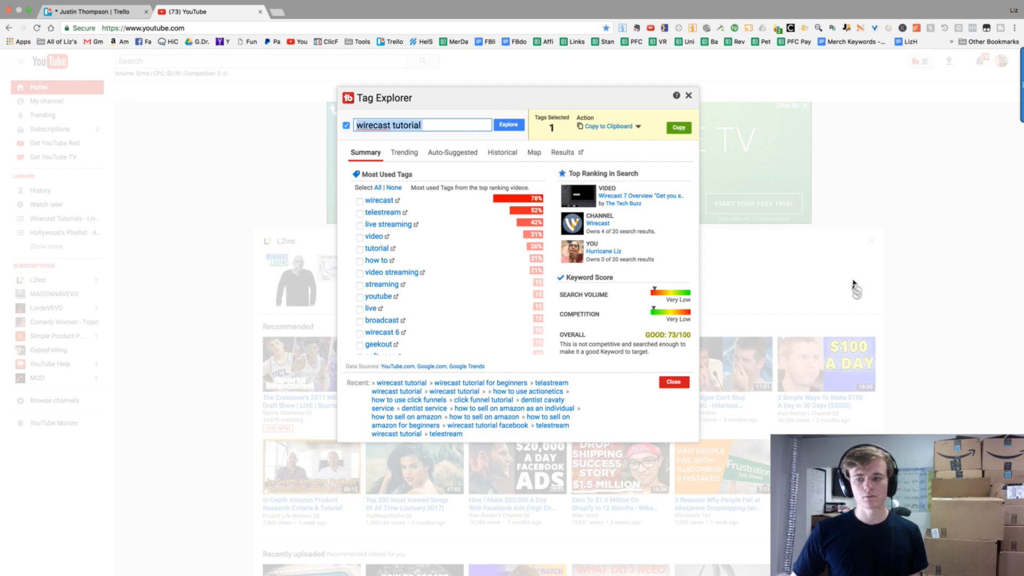
mouse_move(563, 220)
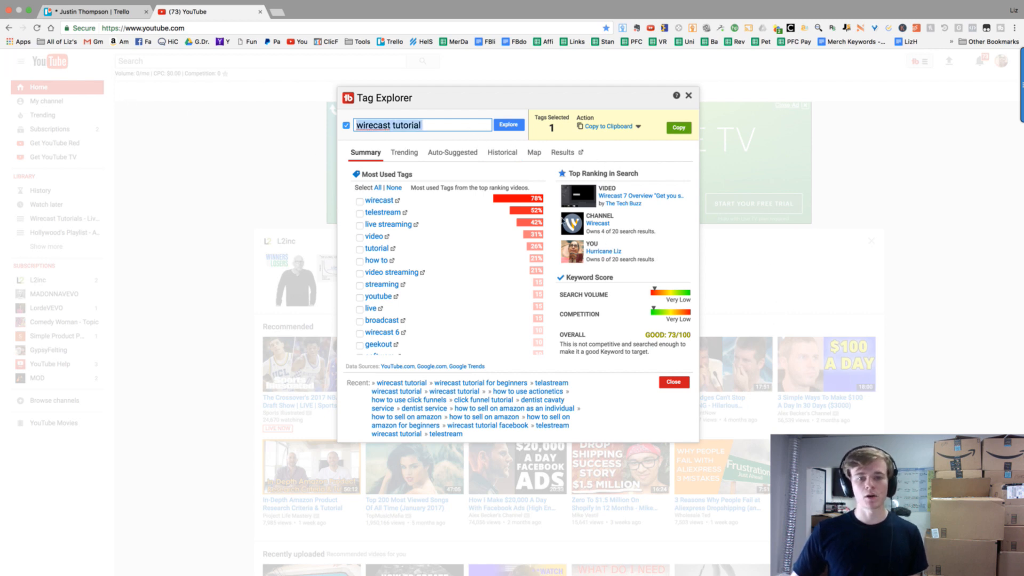
left_click(563, 153)
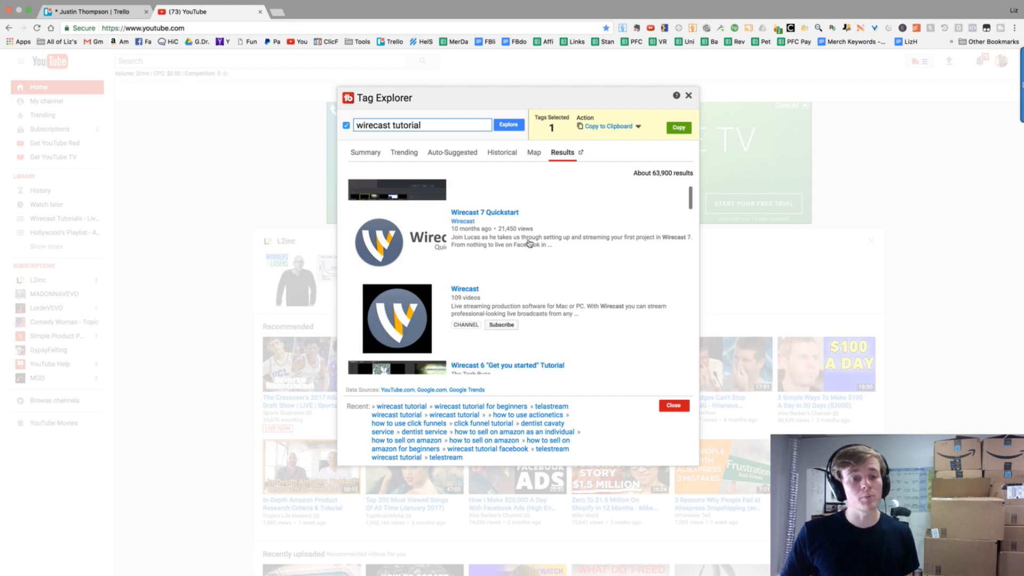
scroll("down", 3)
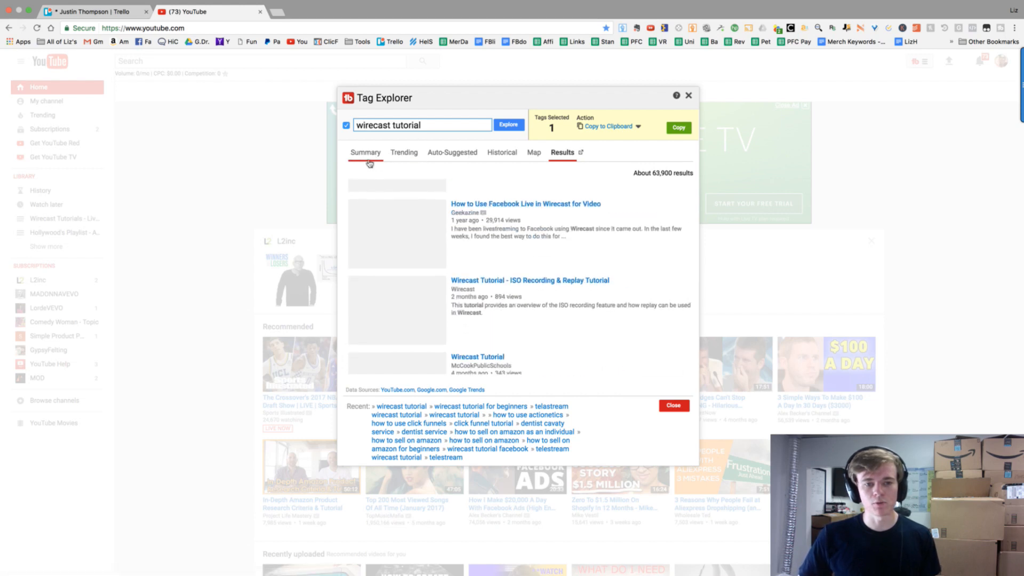
scroll("down", 3)
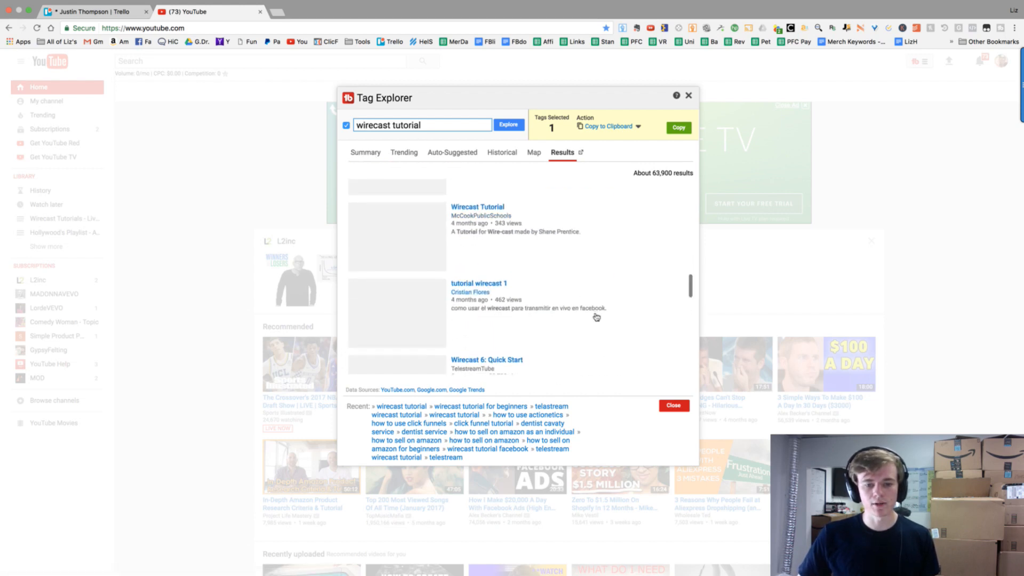
scroll("down", 3)
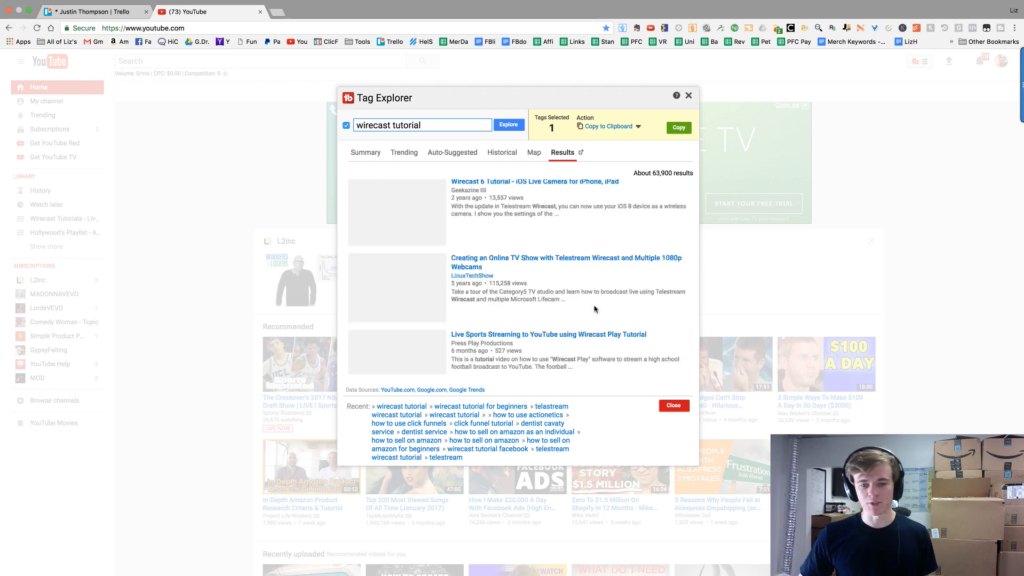
scroll("down", 3)
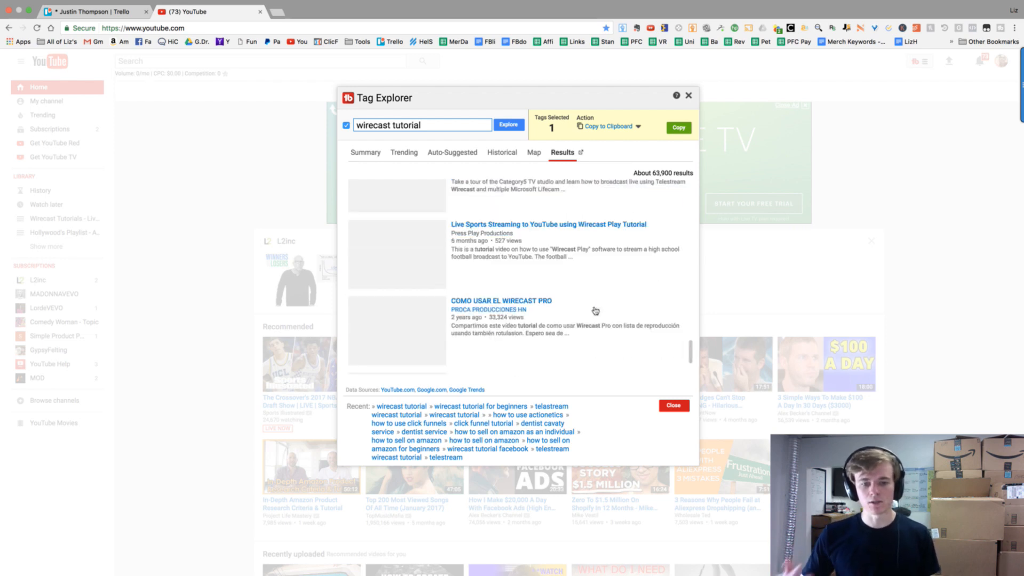
scroll("down", 3)
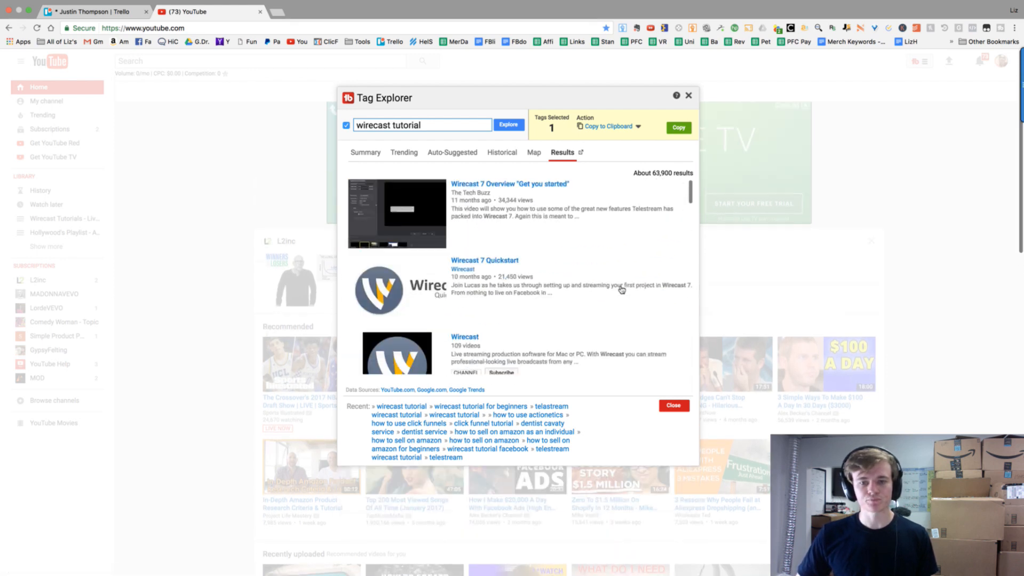
left_click(365, 153)
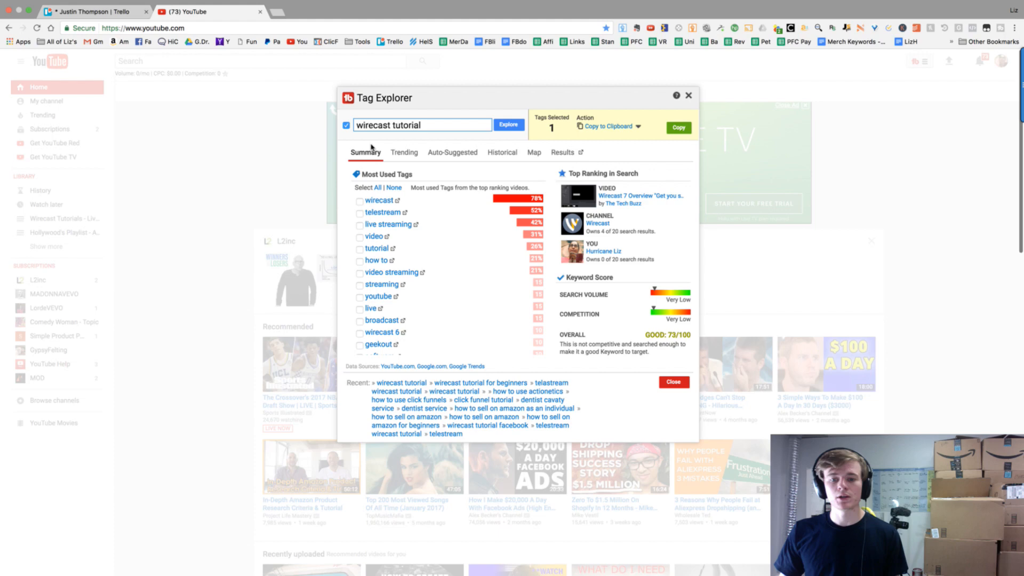